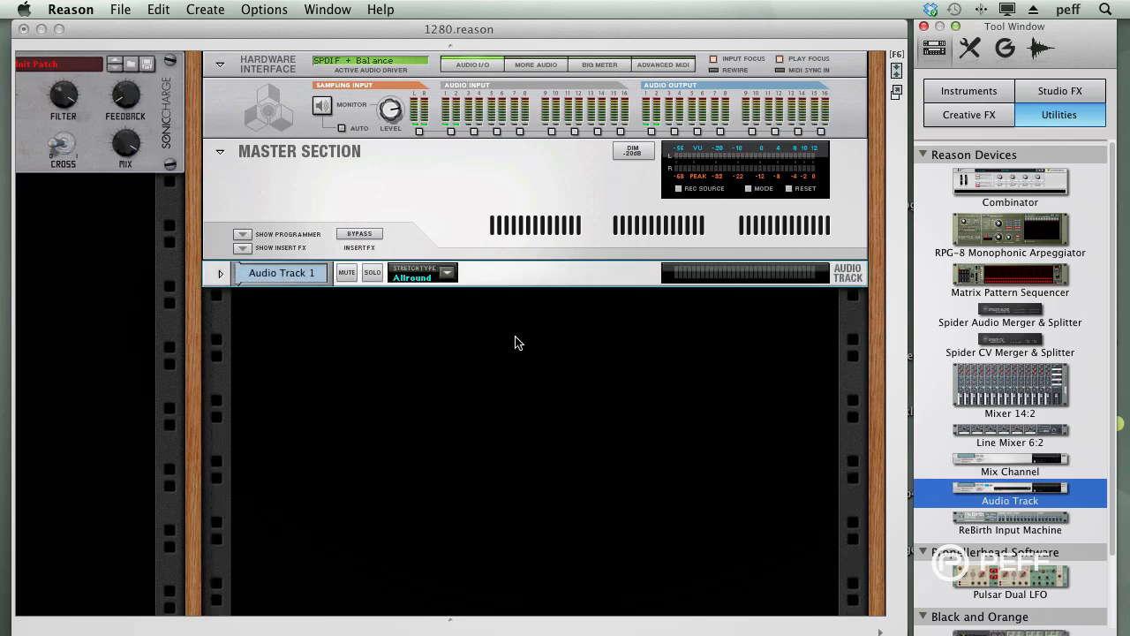
- Create Audio Track 1 from the Tool Window's Utilities list into the rack and sequencer
{"action": "left_click", "coordinate": [219, 272]}
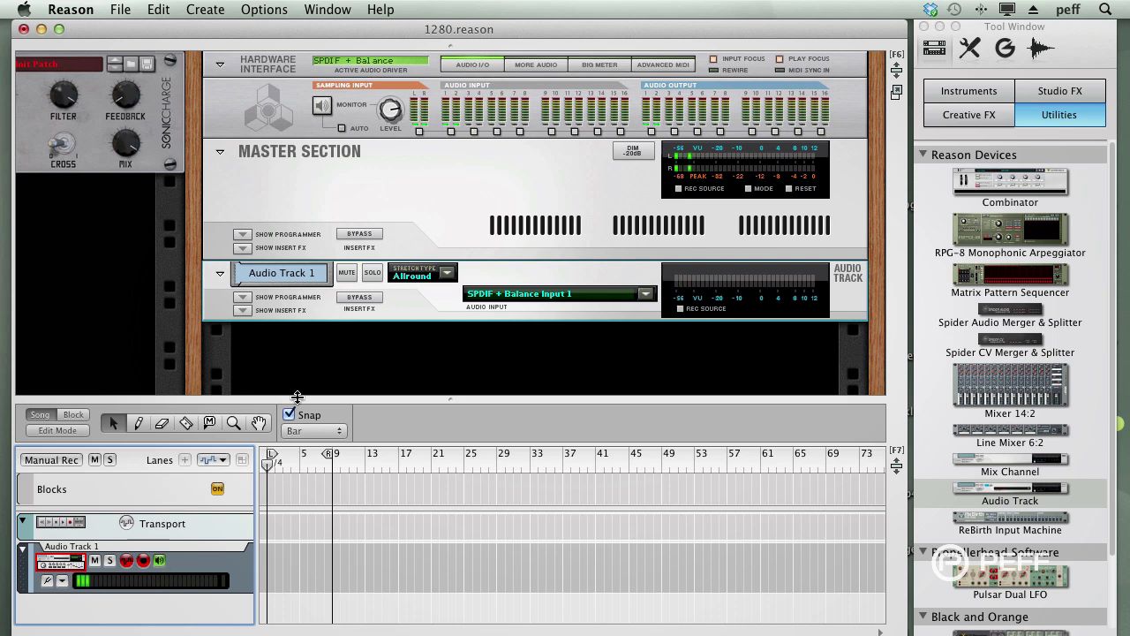
- Browse Creative FX to place the Bitspeek LPC Vocoder in Audio Track 1's insert slot
{"action": "left_click", "coordinate": [244, 311]}
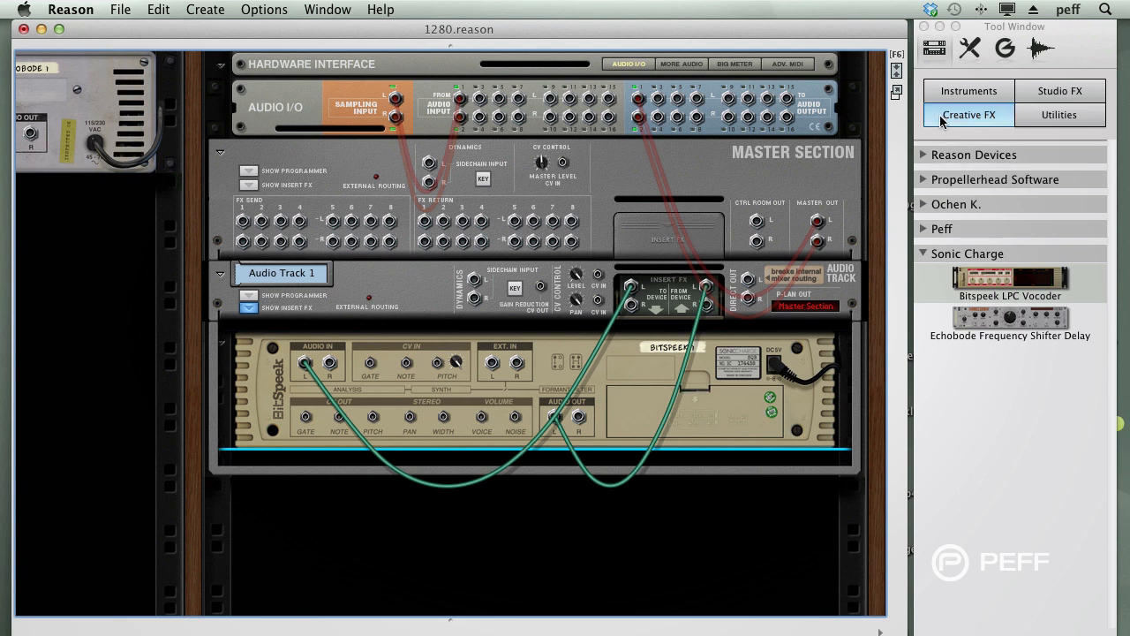
- Add a SubTractor from Instruments and cable Bitspeek's gate CV and the synth's audio output to the track
{"action": "left_click", "coordinate": [967, 90]}
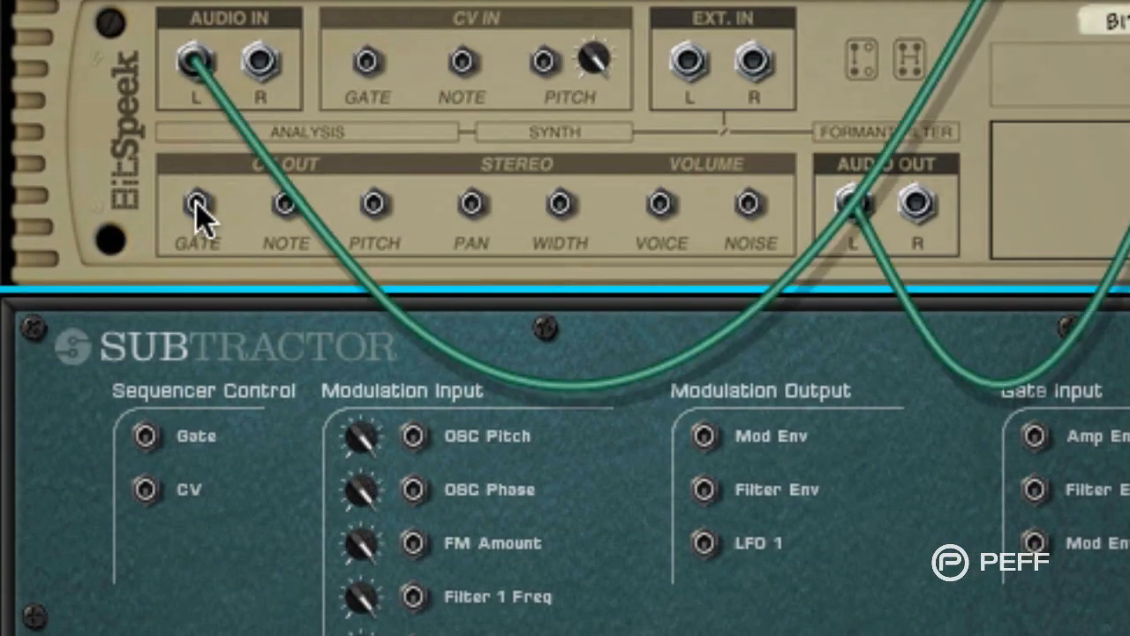
{"action": "left_click_drag", "start_coordinate": [196, 202], "coordinate": [143, 434]}
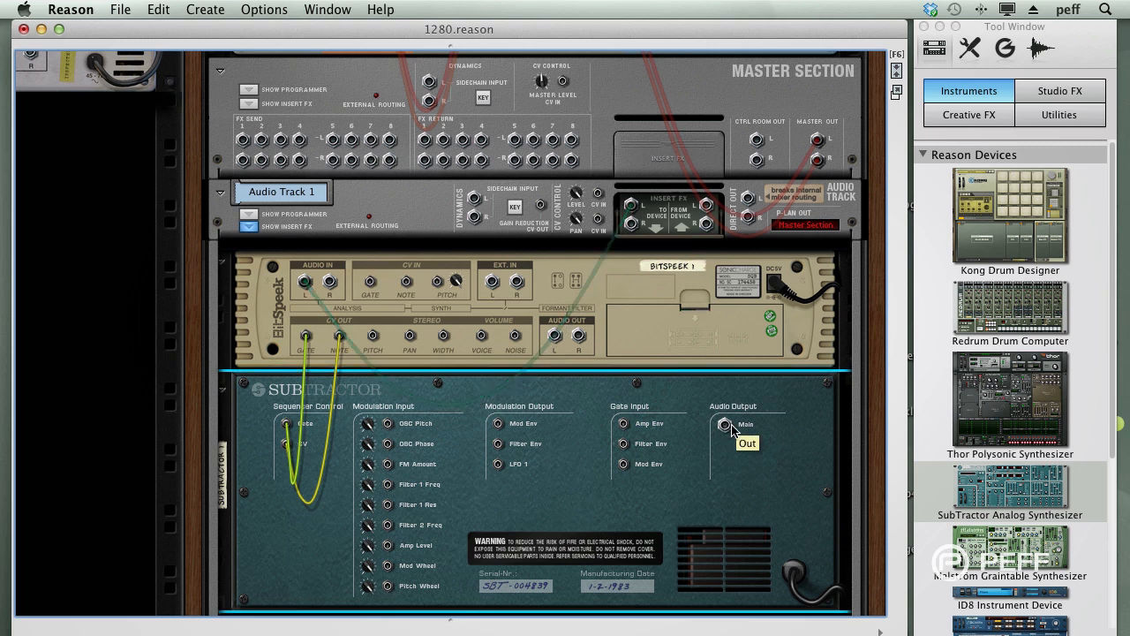
{"action": "left_click_drag", "start_coordinate": [724, 424], "coordinate": [702, 208]}
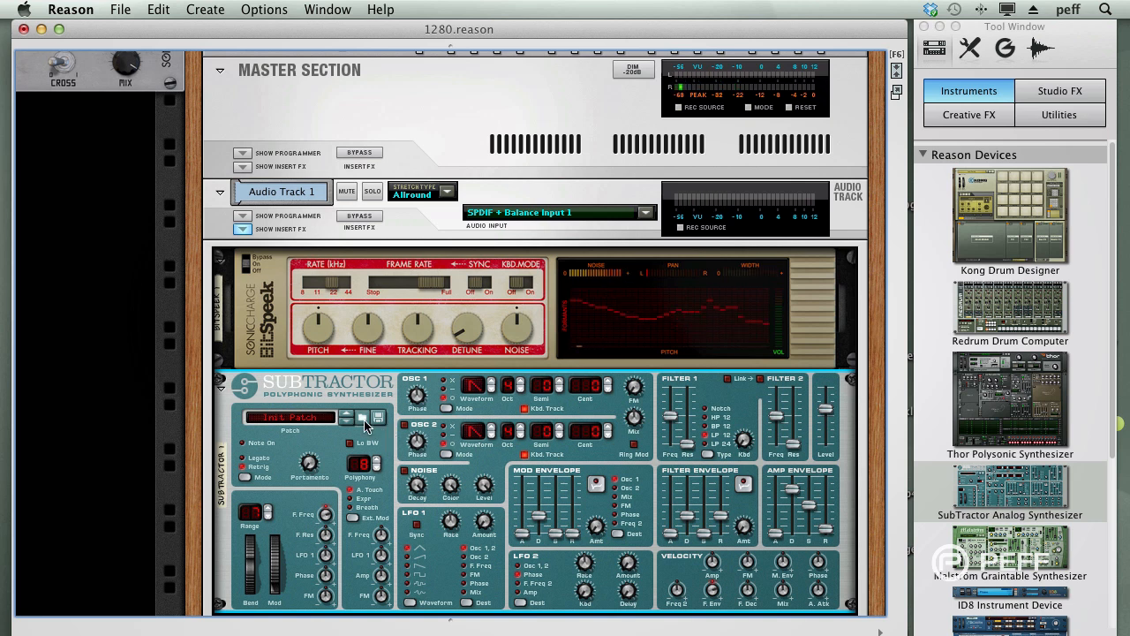
- Browse the Subtractor's patches into the MonoSynths folder and pick a lead patch
{"action": "left_click", "coordinate": [363, 416]}
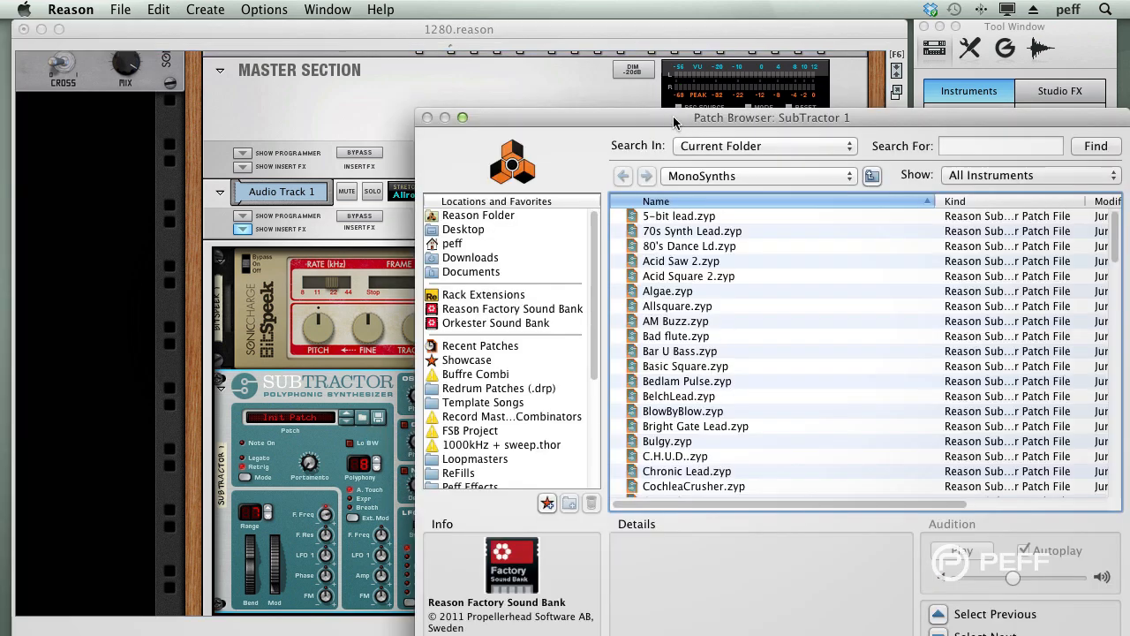
{"action": "left_click_drag", "start_coordinate": [675, 116], "coordinate": [572, 29]}
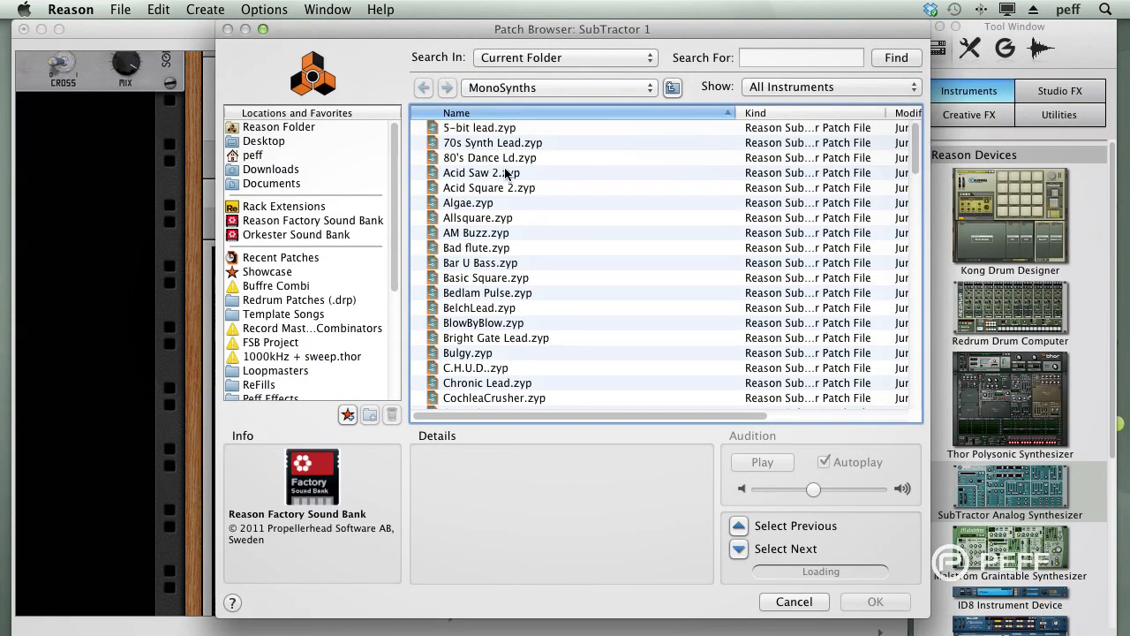
{"action": "scroll", "scroll_direction": "down", "scroll_amount": 3}
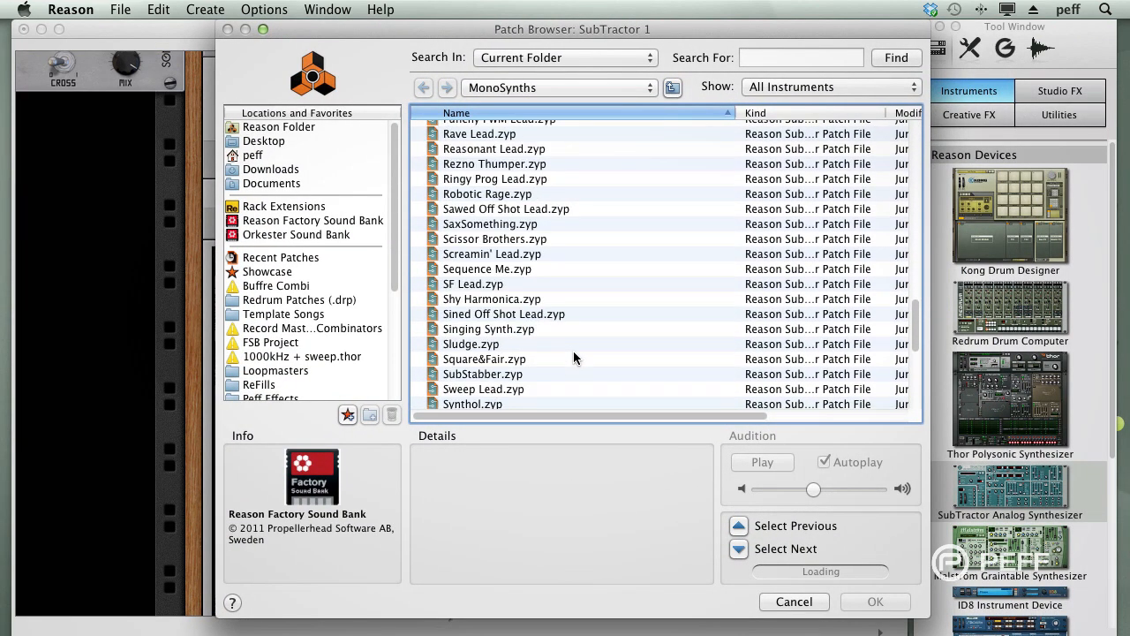
{"action": "scroll", "scroll_direction": "down", "scroll_amount": 3}
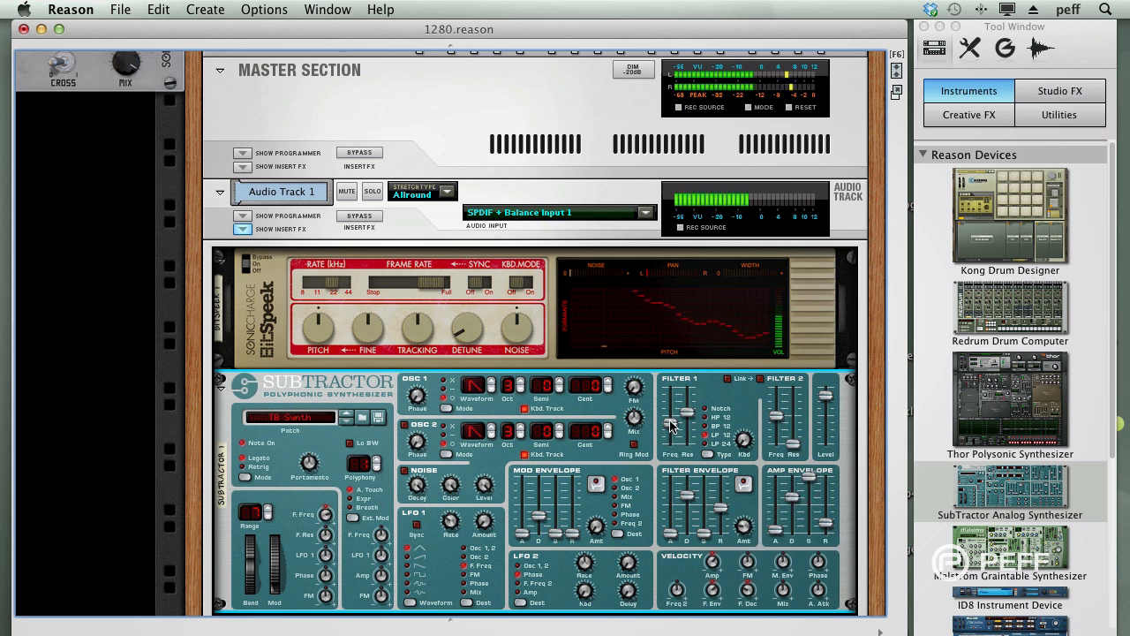
- Cable the Subtractor's output up into Audio Track 1's insert connections on the rack's back
{"action": "left_click_drag", "start_coordinate": [672, 423], "coordinate": [673, 408]}
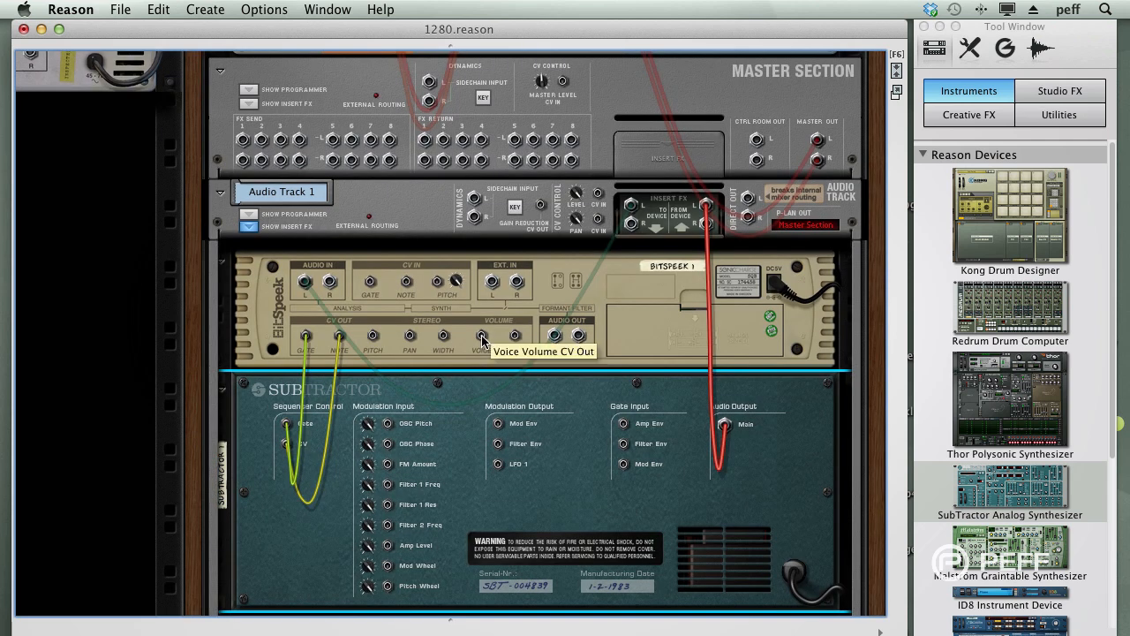
{"action": "mouse_move", "coordinate": [381, 292]}
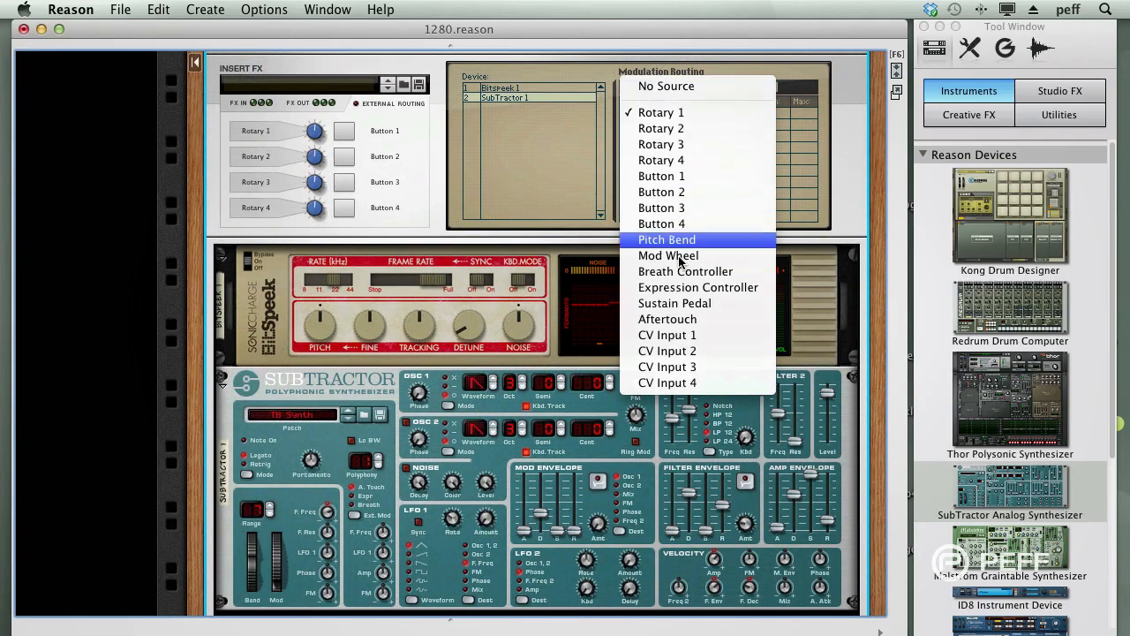
- Route the CV input source to Amp > Master Level with Min 37 and Max 127
{"action": "left_click", "coordinate": [667, 335]}
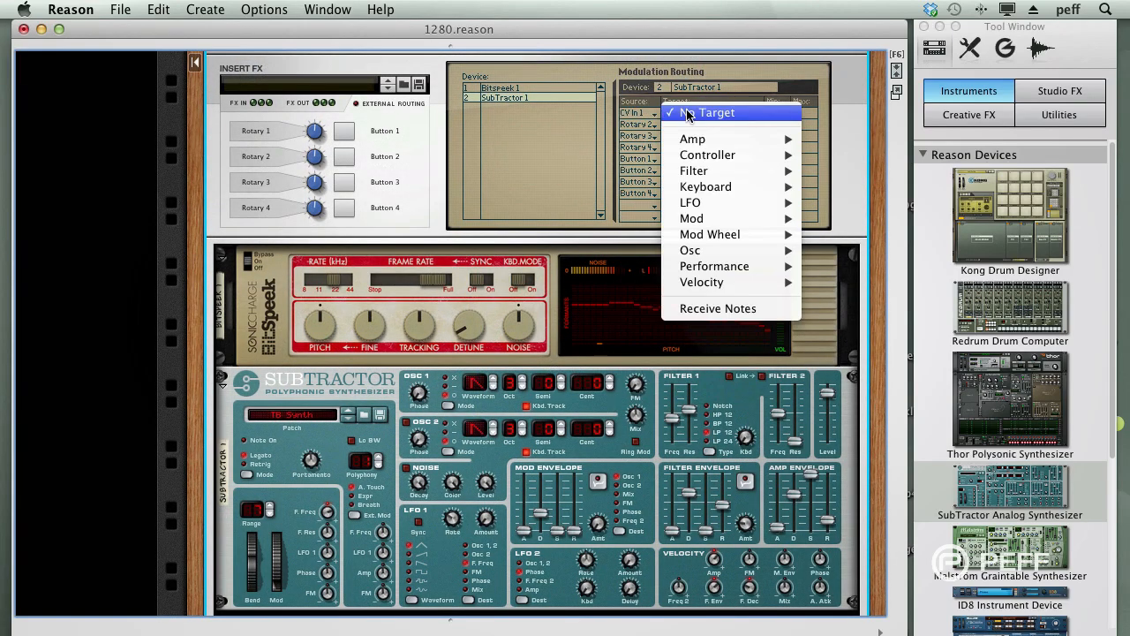
{"action": "mouse_move", "coordinate": [694, 138]}
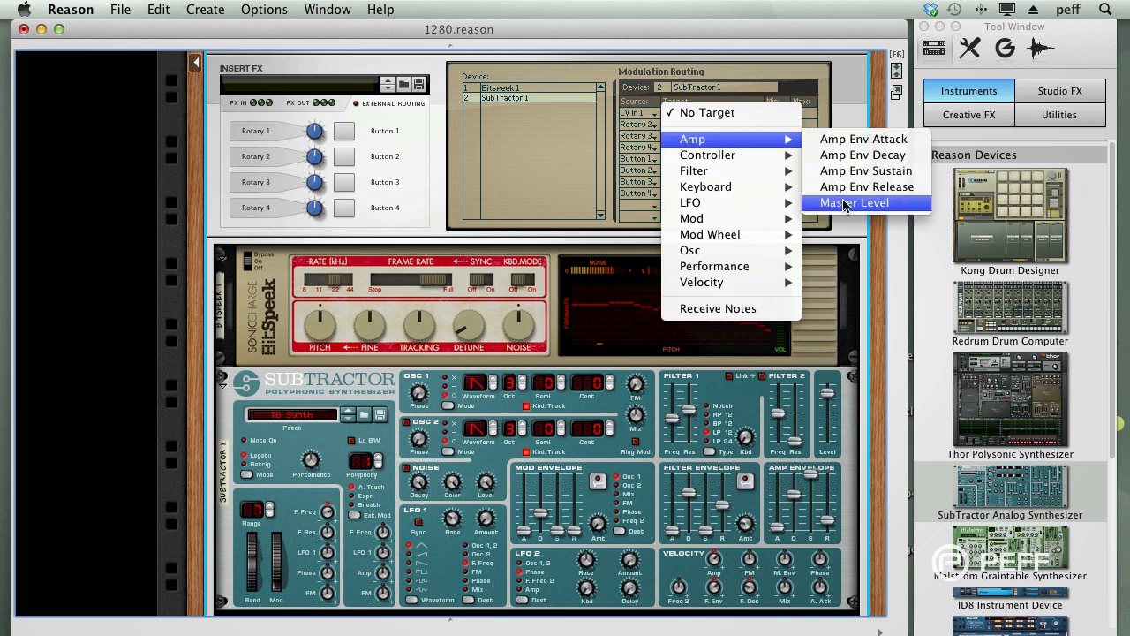
{"action": "left_click", "coordinate": [855, 202]}
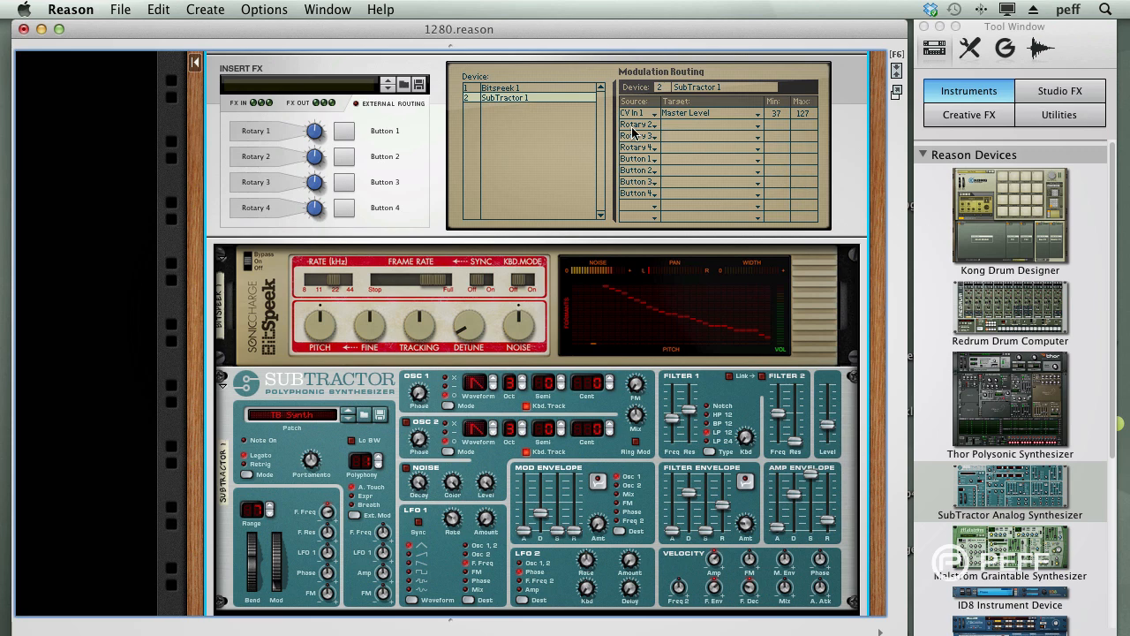
- Route a second source to Filter > Filter Freq and drag its Min/Max fields to set the range
{"action": "left_click", "coordinate": [654, 124]}
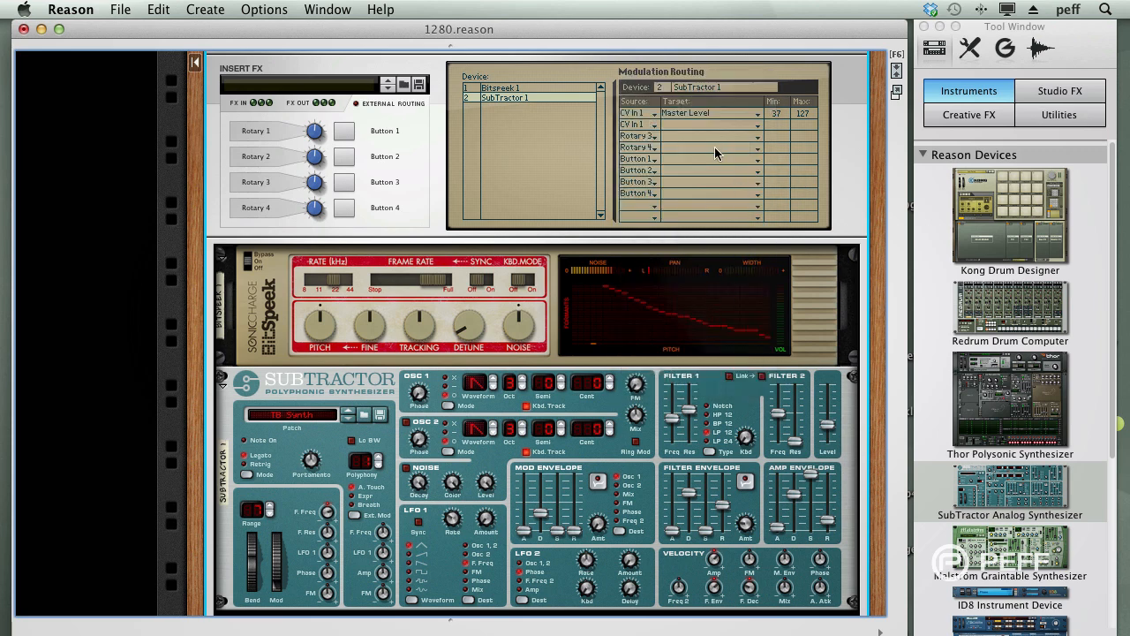
{"action": "left_click", "coordinate": [724, 113]}
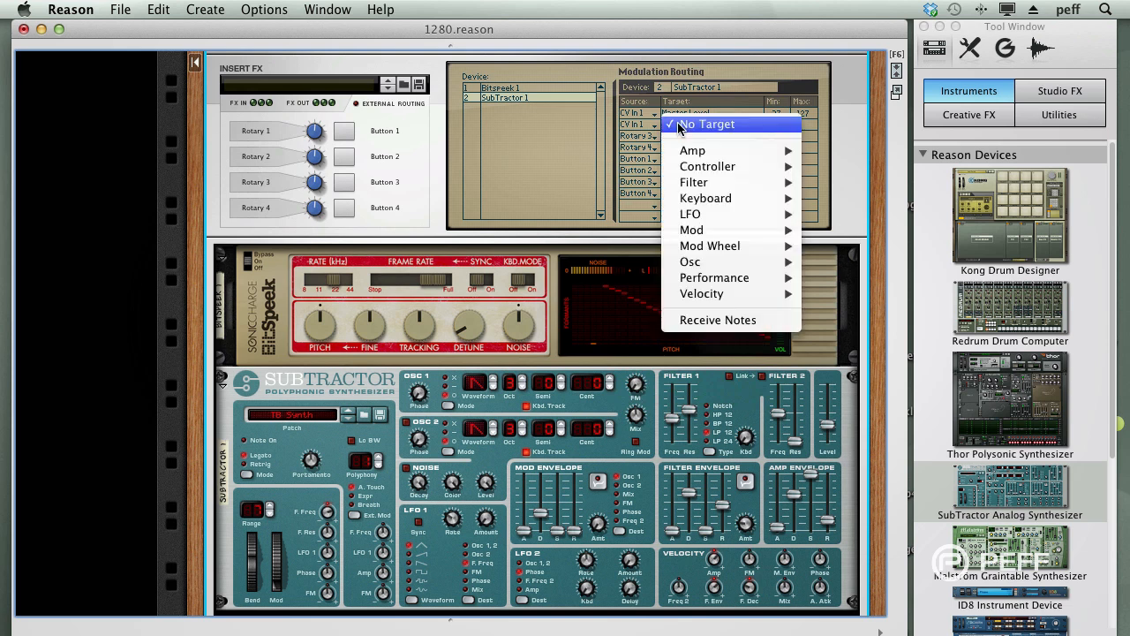
{"action": "mouse_move", "coordinate": [692, 182]}
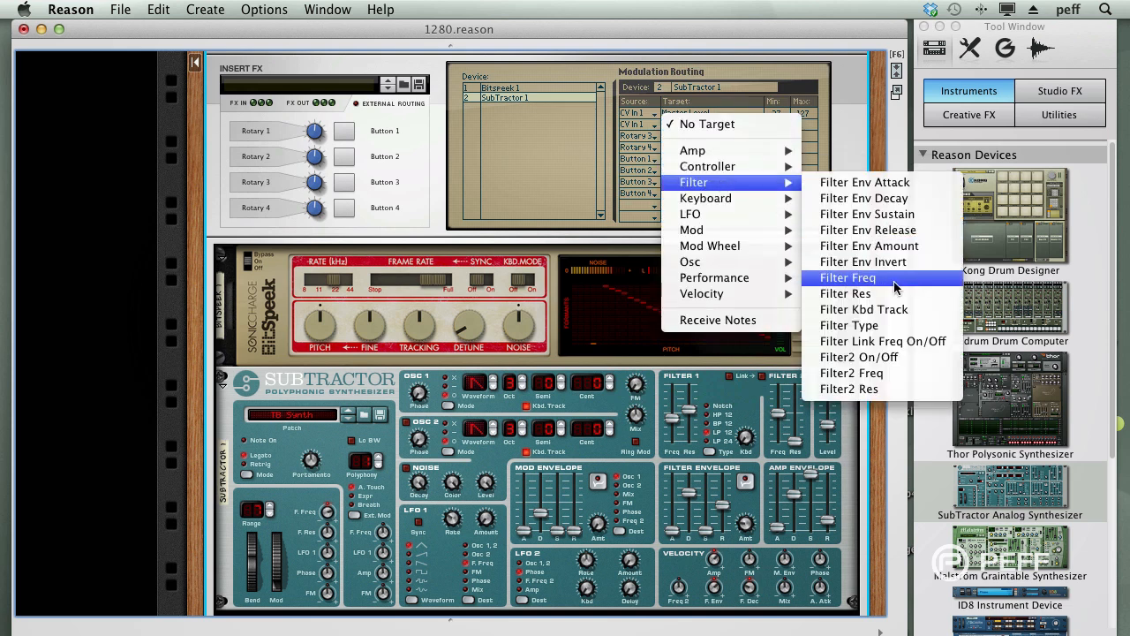
{"action": "left_click", "coordinate": [848, 277]}
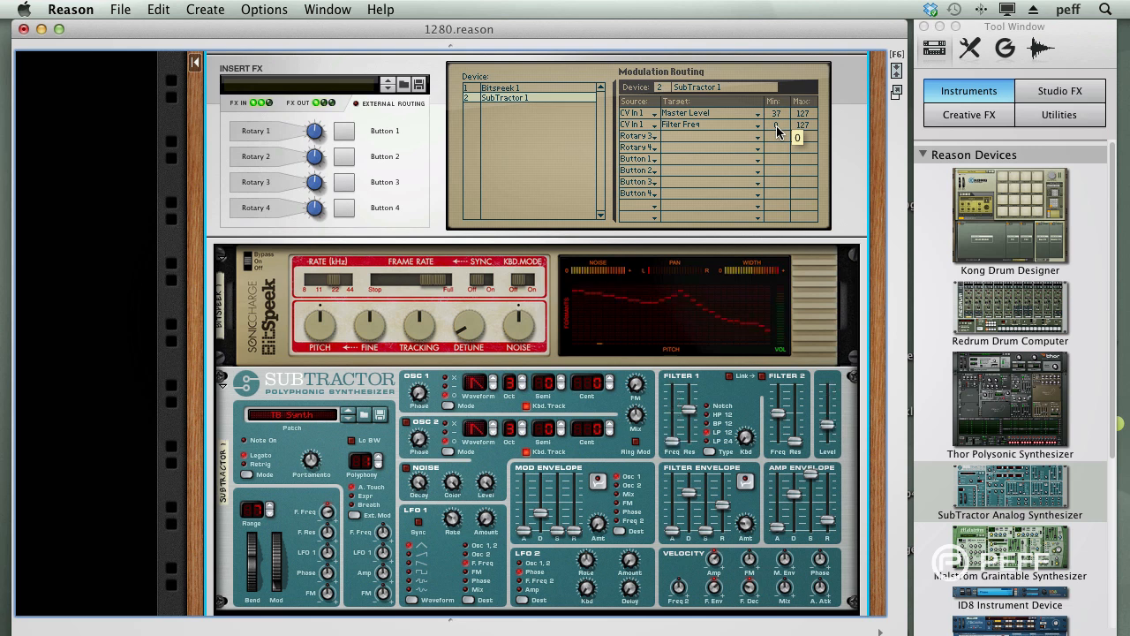
{"action": "left_click_drag", "start_coordinate": [798, 138], "coordinate": [800, 125]}
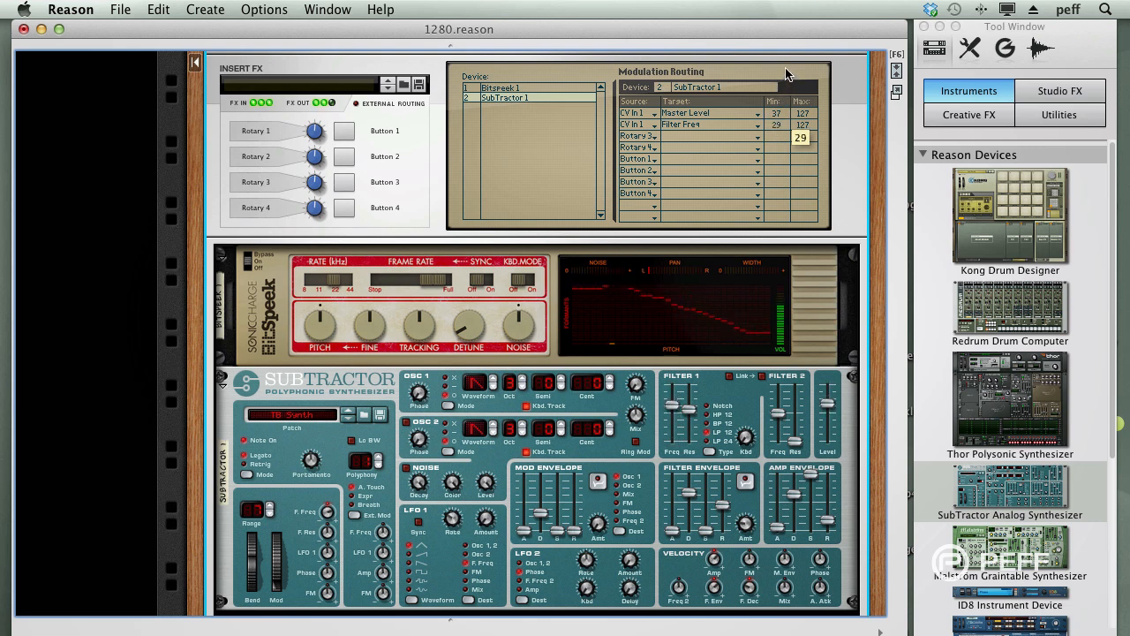
{"action": "left_click_drag", "start_coordinate": [798, 123], "coordinate": [799, 115]}
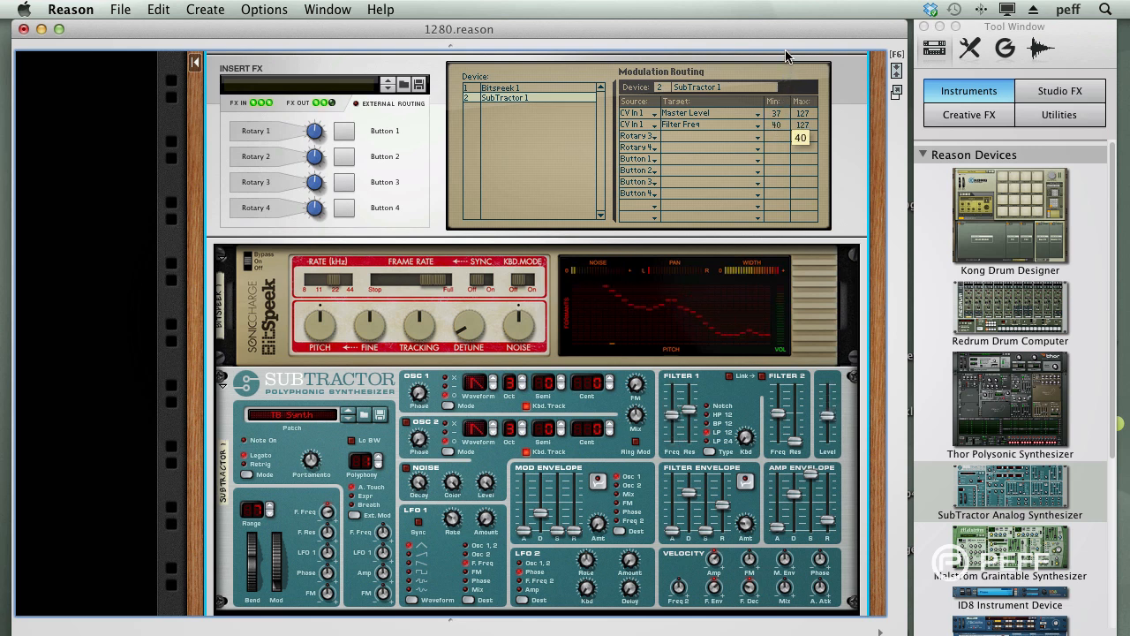